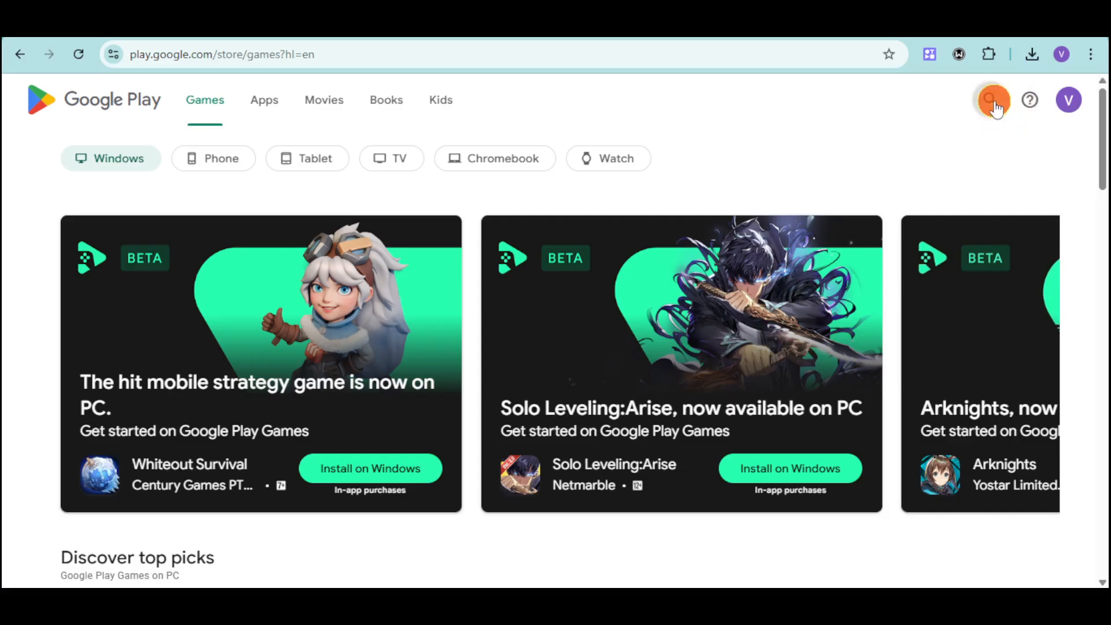
- Type 'goog' into the Google Play search to look for Google Meet
text(goog)
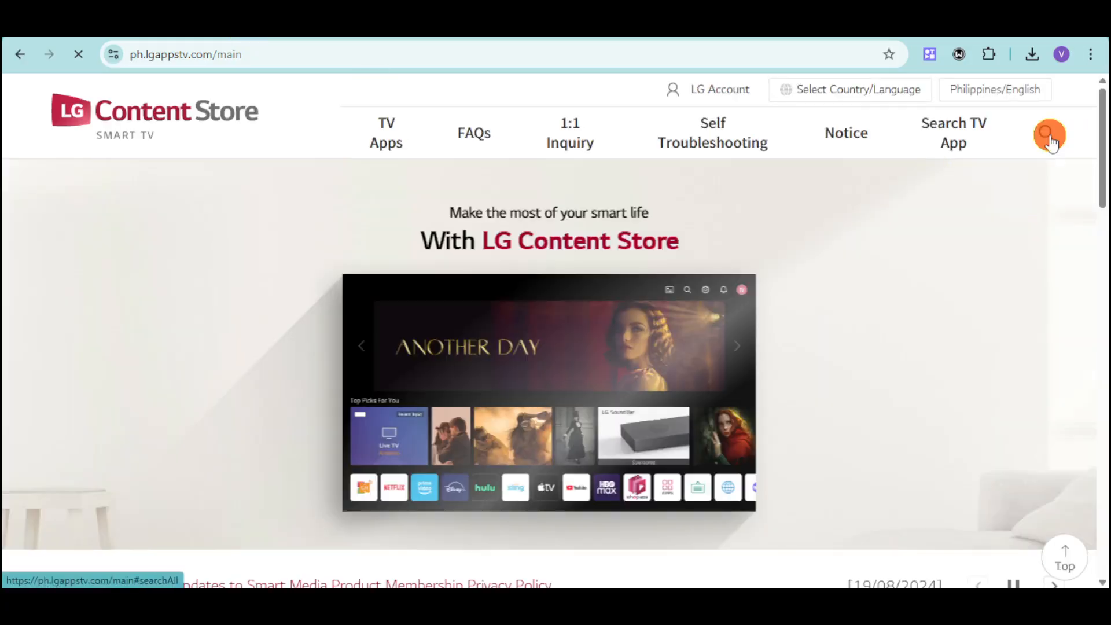
- Search LG Content Store for 'google meet', which returns zero matching TV apps
click(1049, 135)
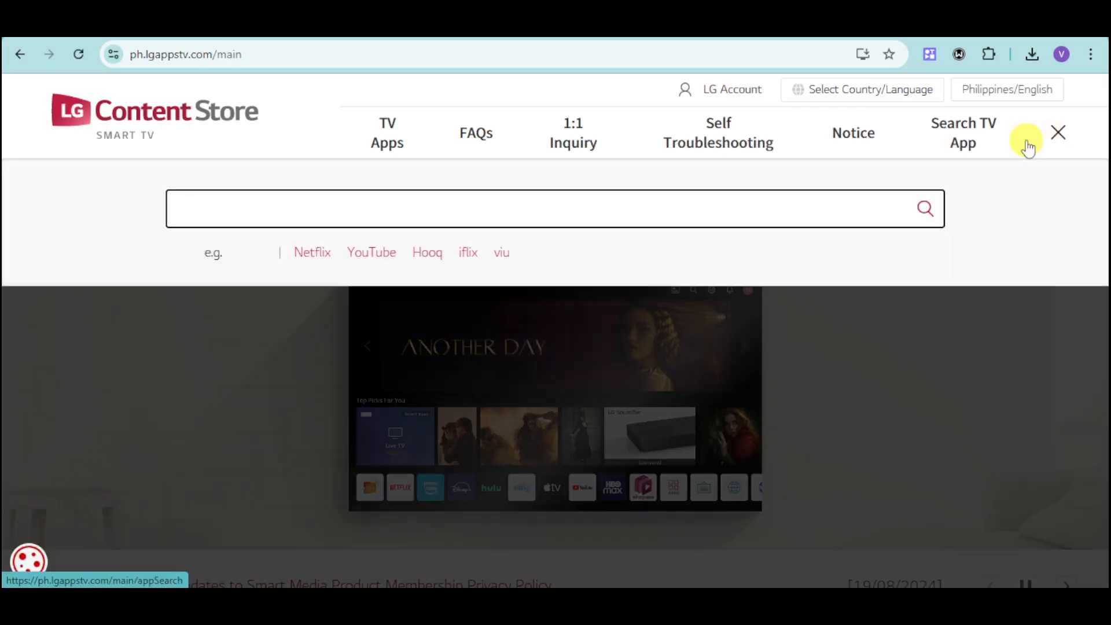
text(google meet)
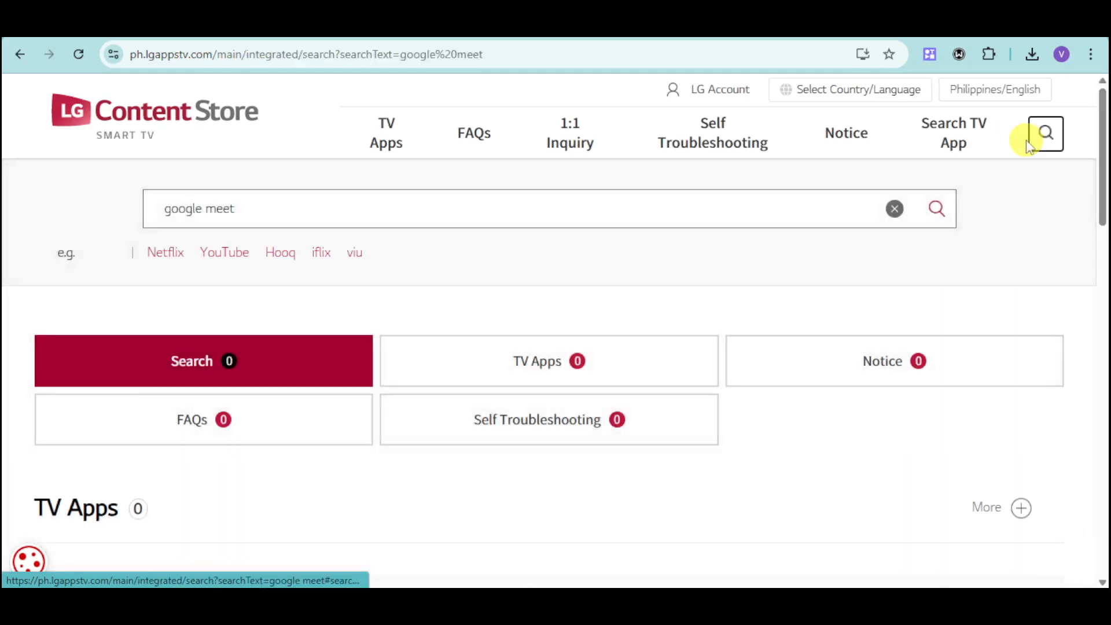
mouse_move(755, 454)
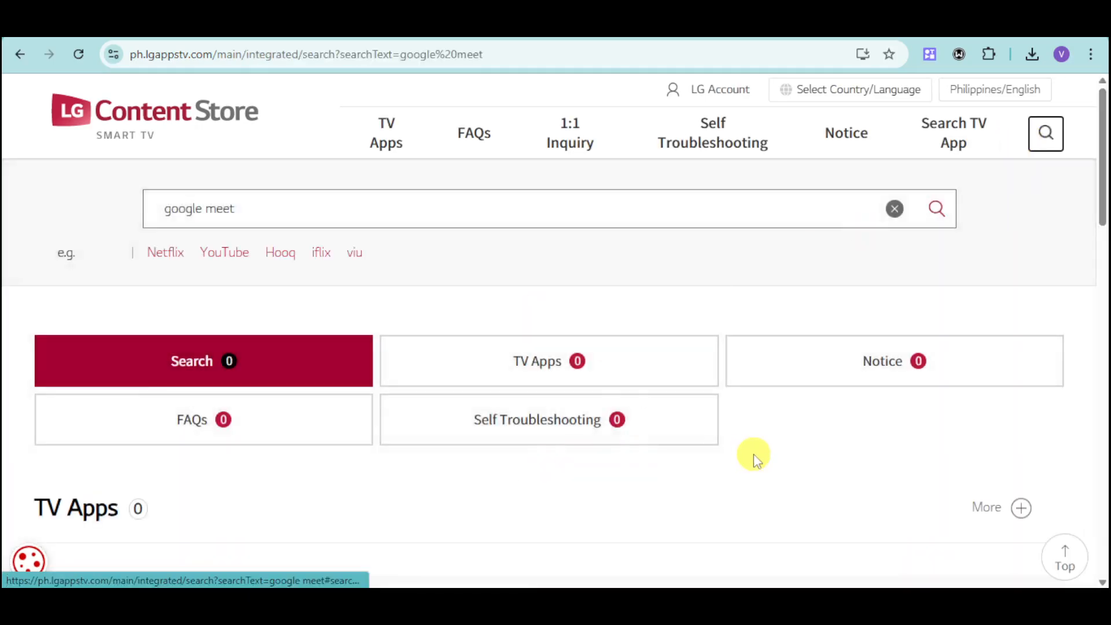